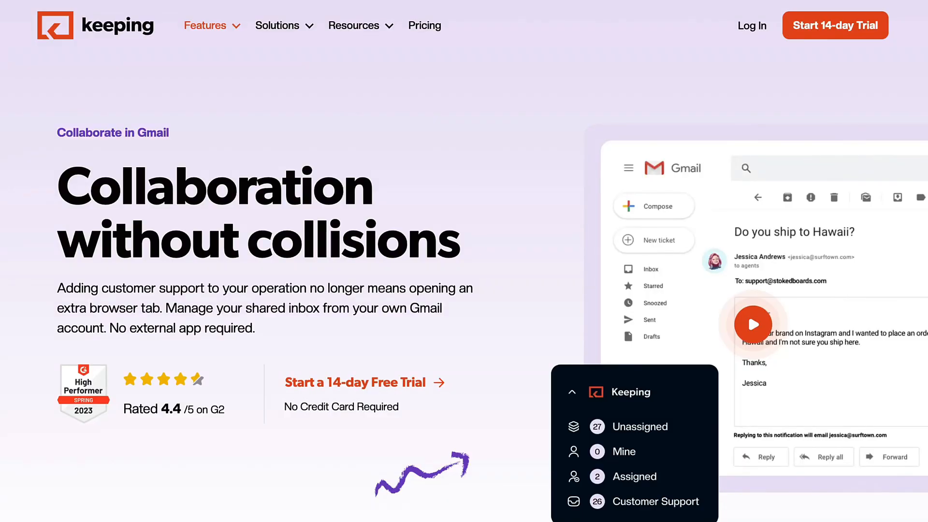
Step: Scroll the Keeping homepage down past the hero and customer logos to 'Collaborate in email'
scroll("down", 3)
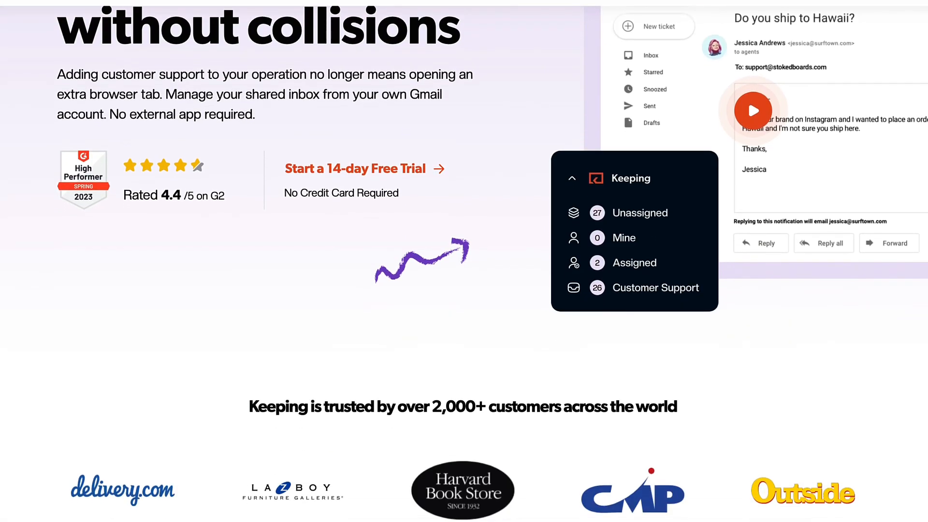
scroll("down", 3)
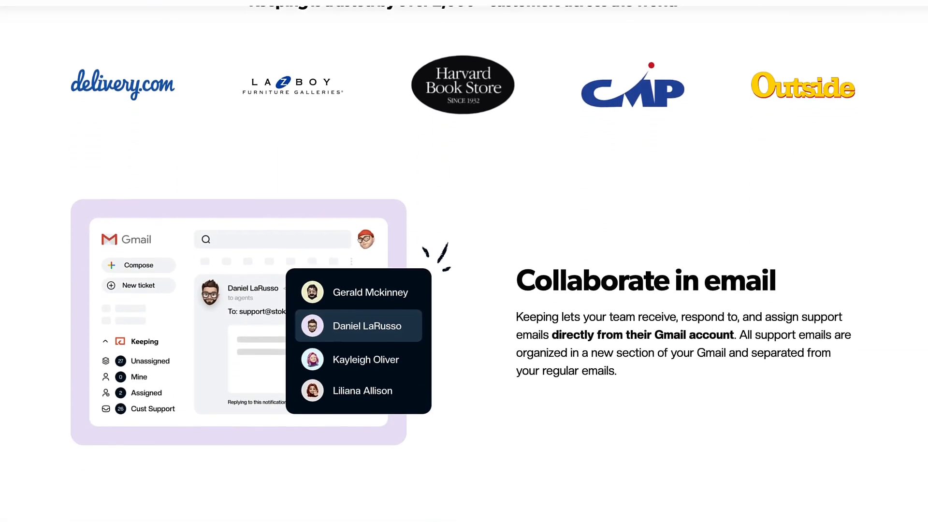
scroll("down", 3)
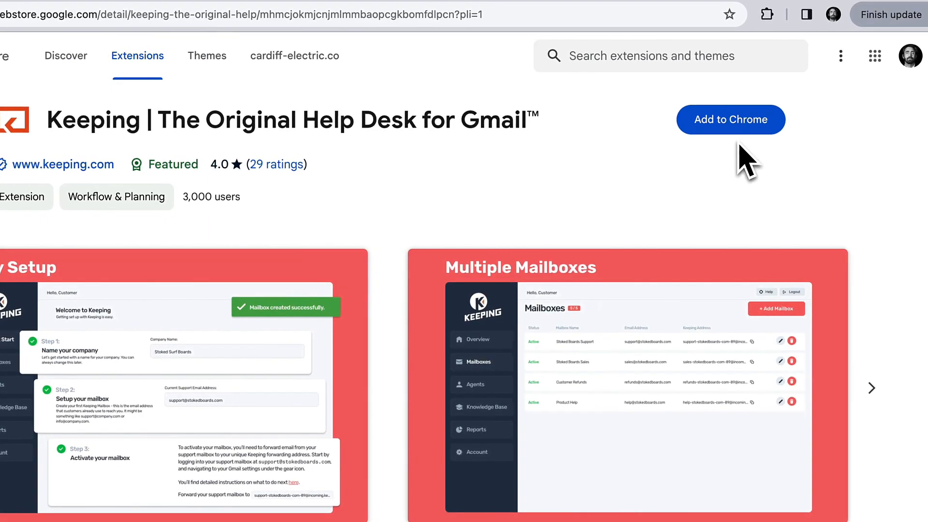
Step: Add the Keeping help desk extension to Chrome from its Web Store page
left_click(312, 39)
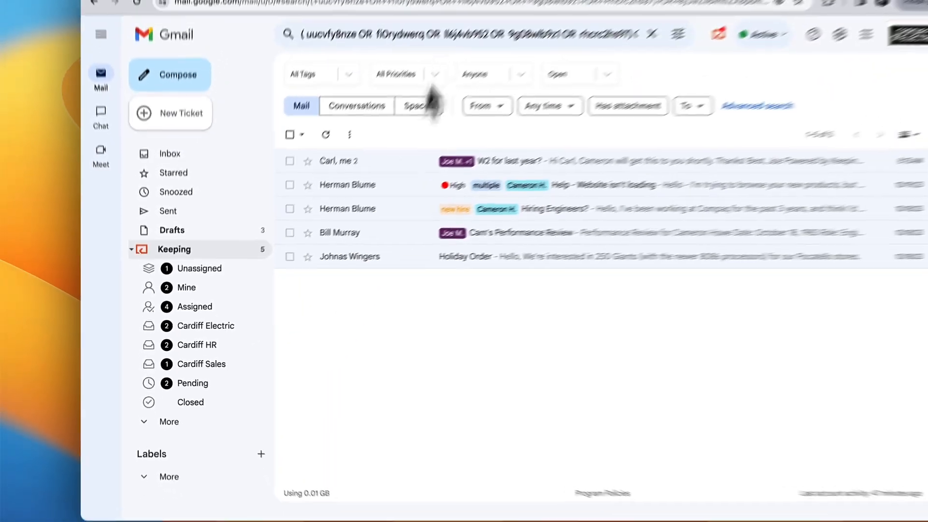
Step: Open Herman Blume's 'Hiring Engineers?' ticket from the Keeping list in Gmail
left_click(449, 44)
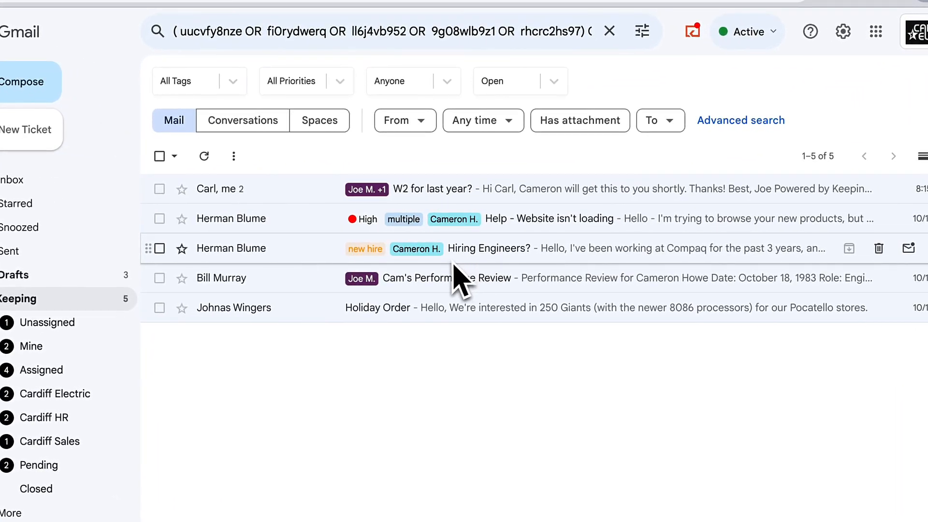
mouse_move(496, 257)
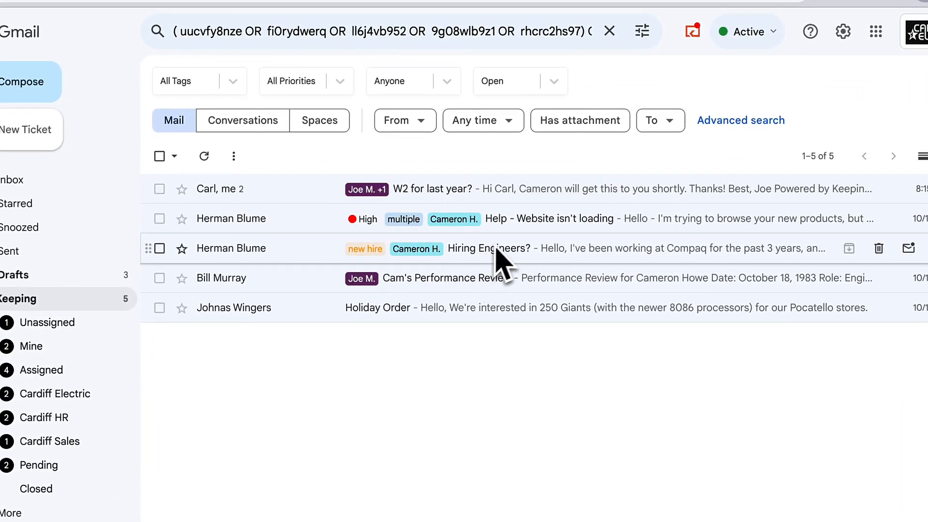
left_click(488, 247)
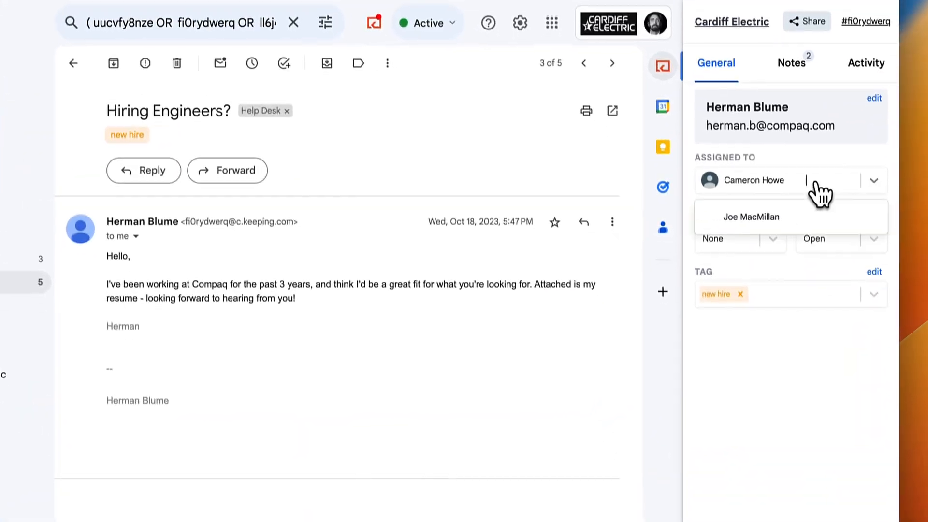
Step: Assign Joe MacMillan alongside Cameron Howe and set the ticket priority to Mid
left_click(751, 217)
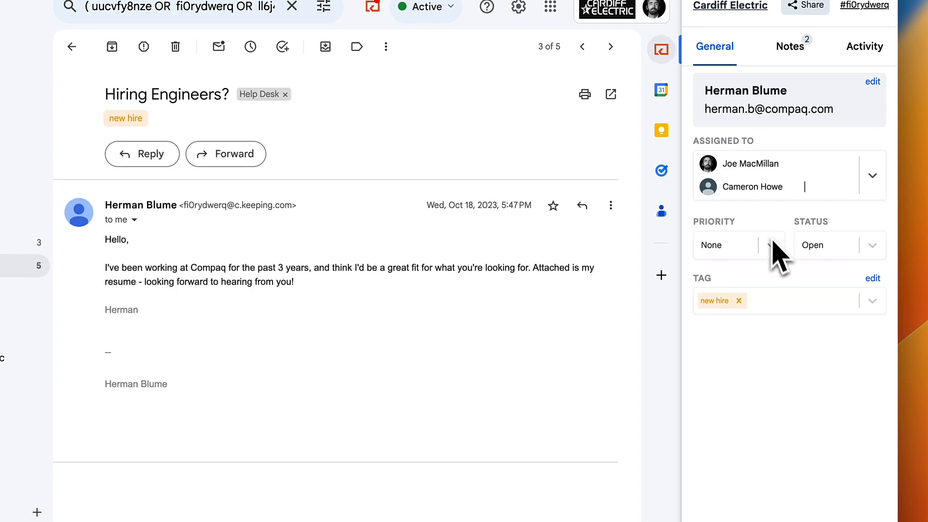
left_click(739, 246)
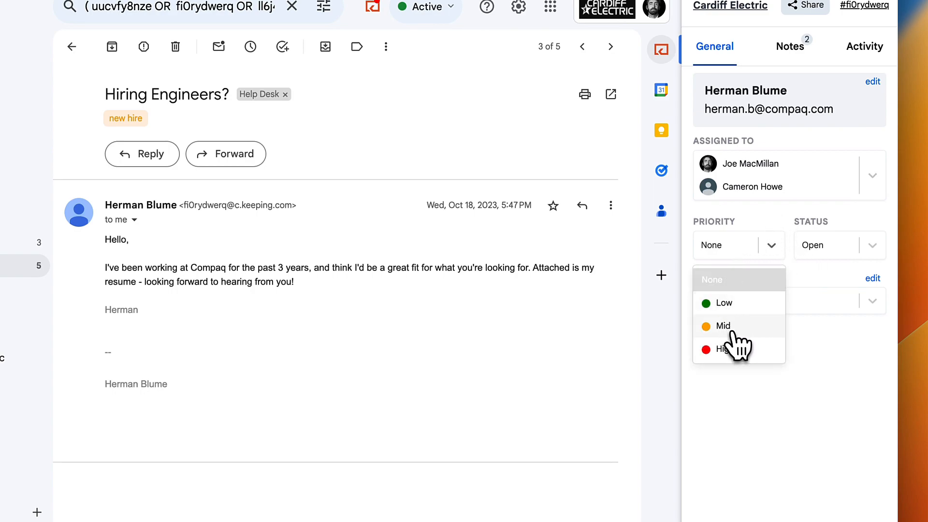
left_click(723, 326)
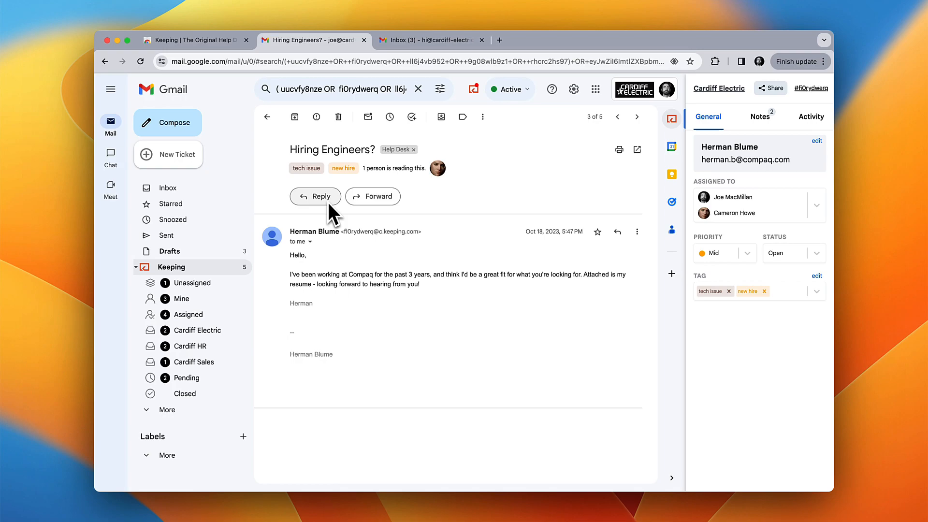
Step: Reply to Herman with the saved template, personalized to Herman and signed Joe, and send it
left_click(316, 196)
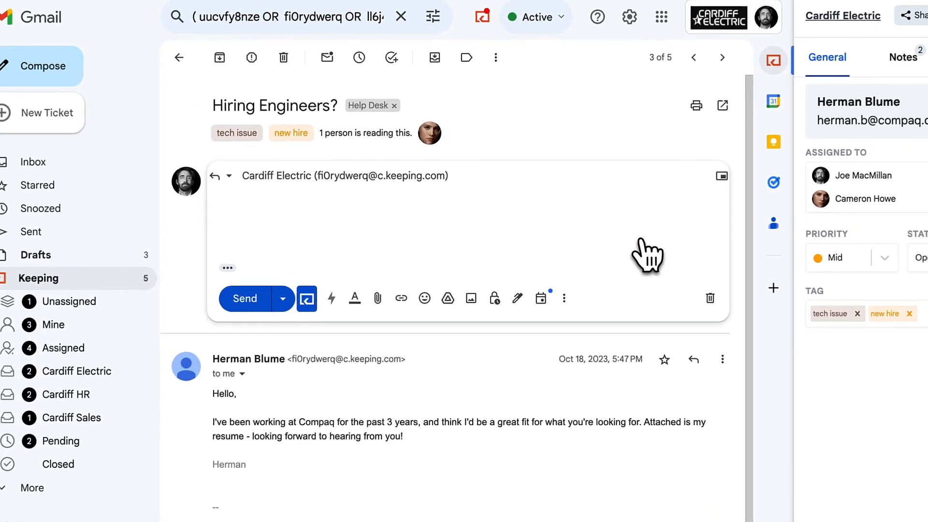
left_click(306, 298)
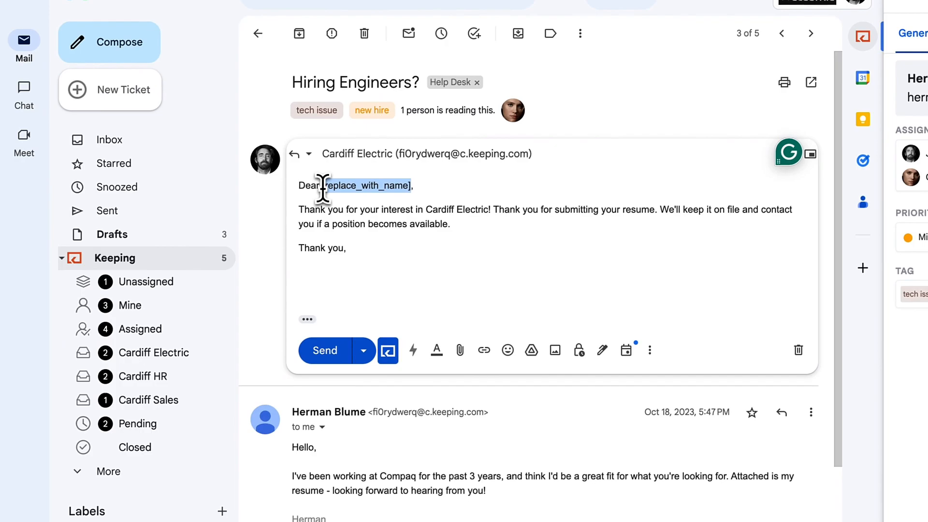
type("Herman,")
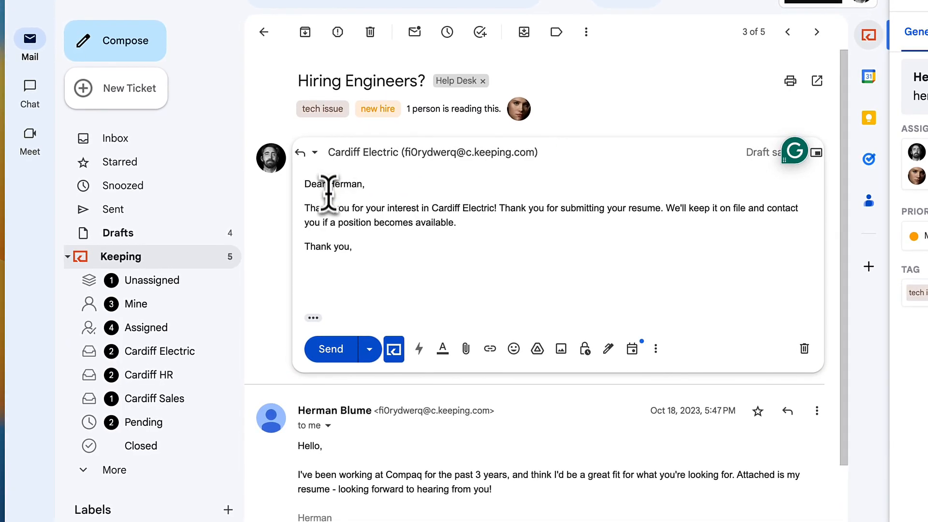
type("Jo")
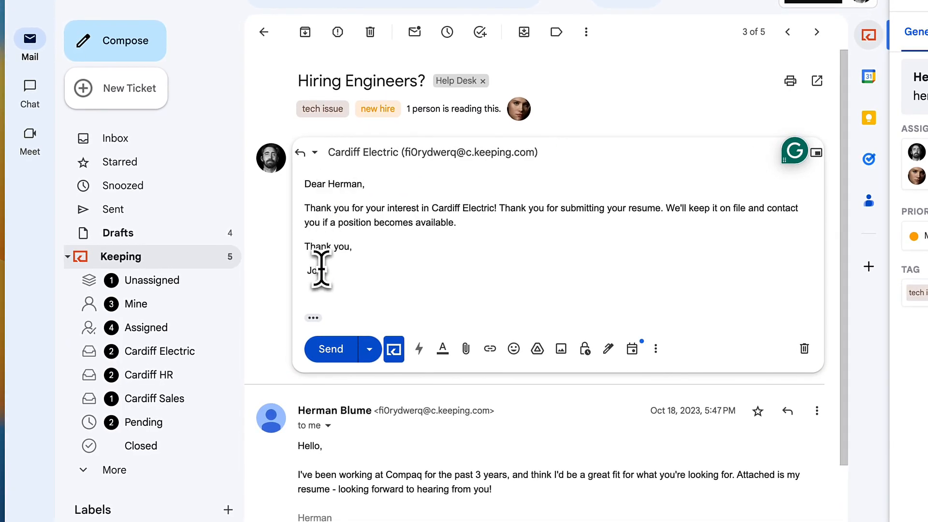
left_click(331, 349)
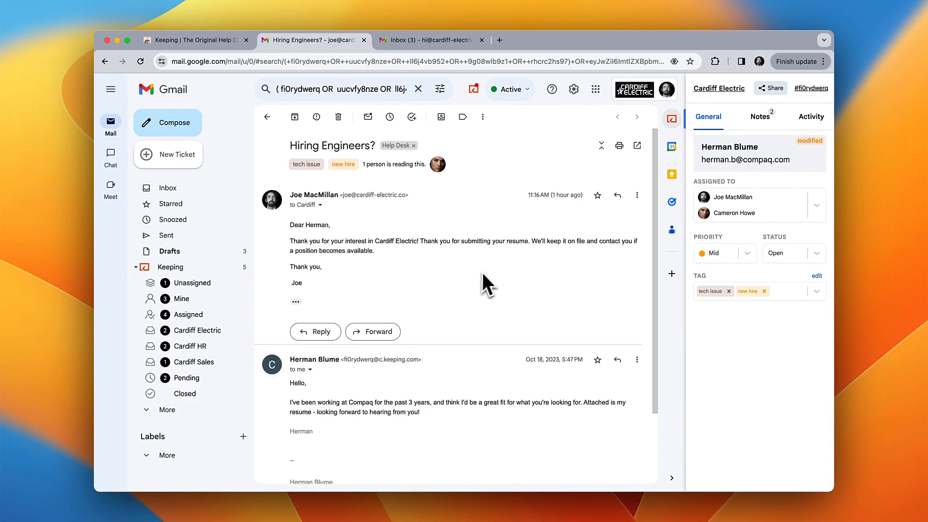
Step: Review the ticket's team Notes, then its Activity history in the Keeping sidebar
left_click(760, 116)
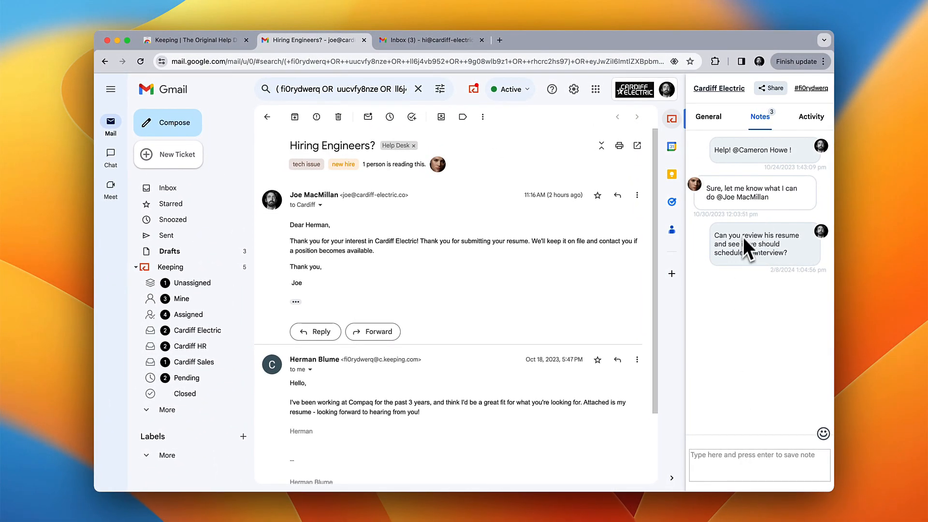
left_click(812, 117)
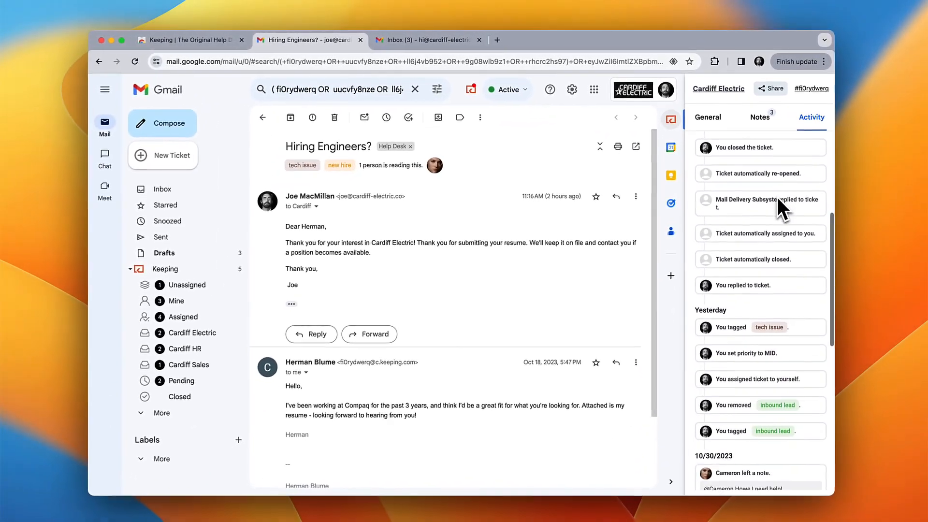
scroll("down", 3)
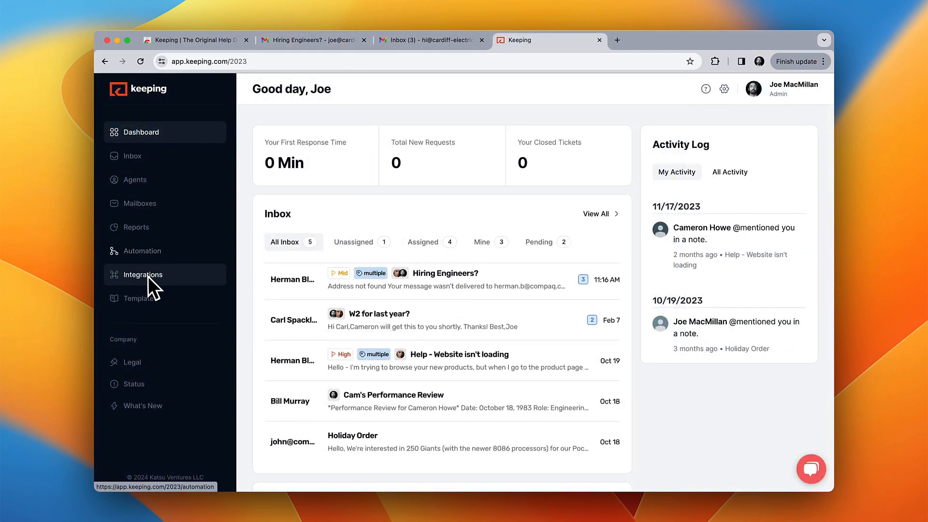
Step: Go to Automation and start editing the New Order workflow
left_click(142, 251)
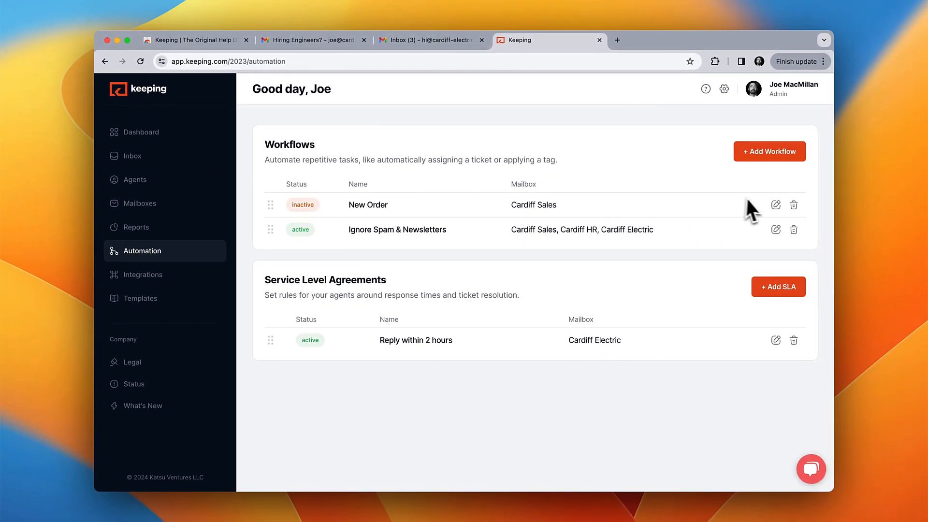
left_click(776, 205)
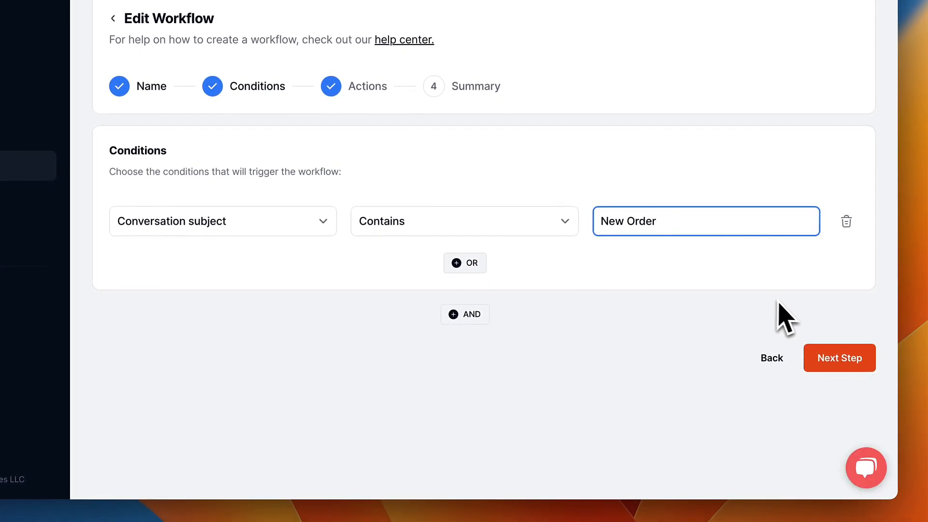
Step: Step through Conditions and Actions to the Summary and activate the New Order workflow
left_click(839, 357)
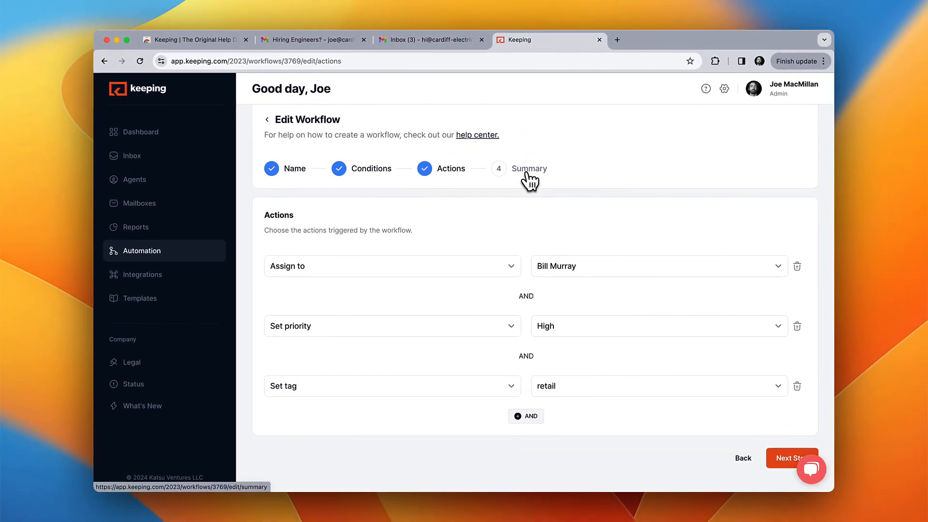
left_click(530, 168)
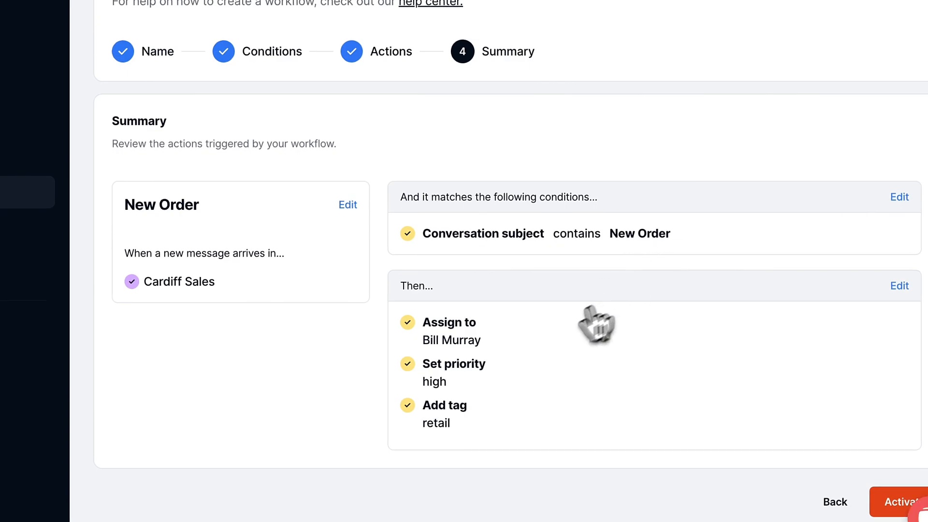
mouse_move(455, 405)
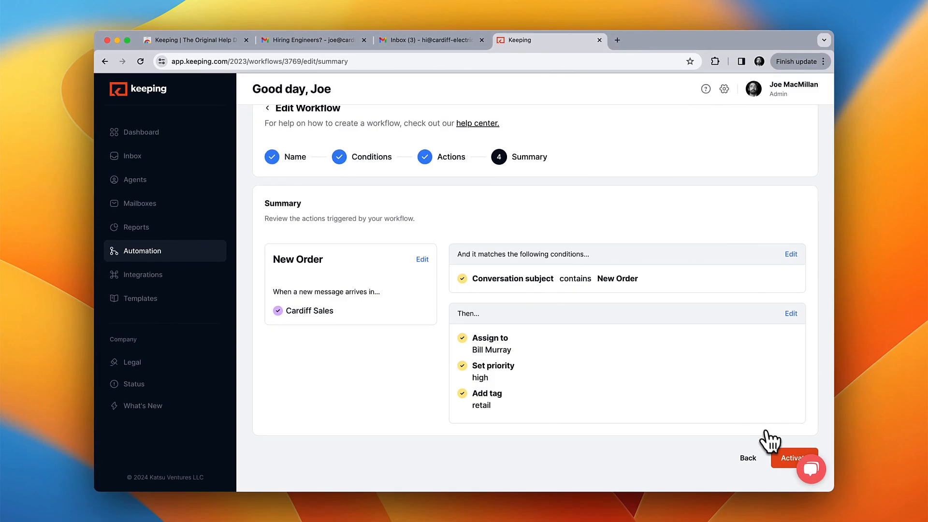
left_click(799, 459)
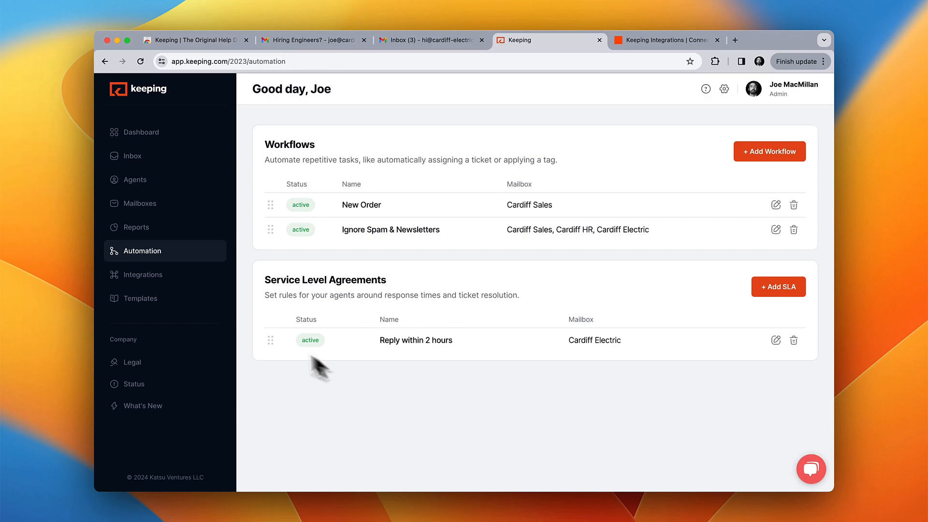
Step: Browse Keeping's Zapier integrations down to Supported triggers and actions
left_click(143, 275)
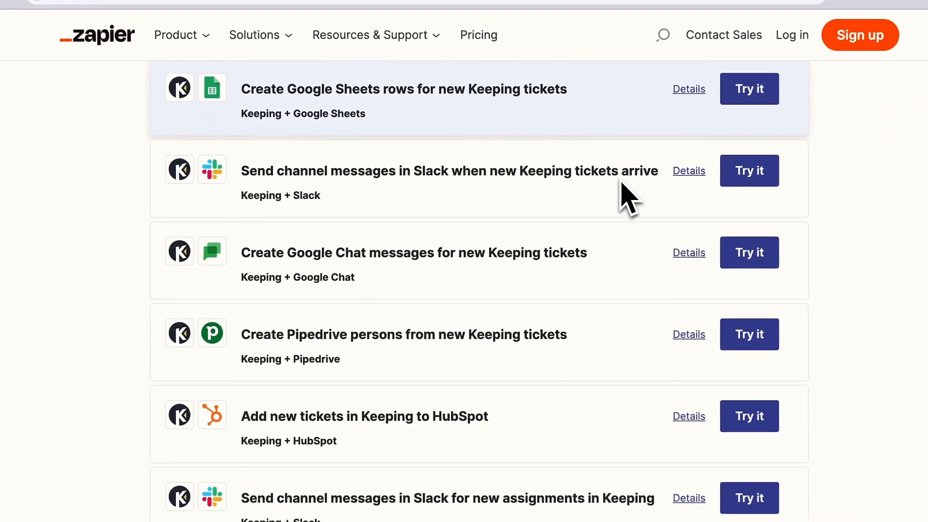
scroll("down", 3)
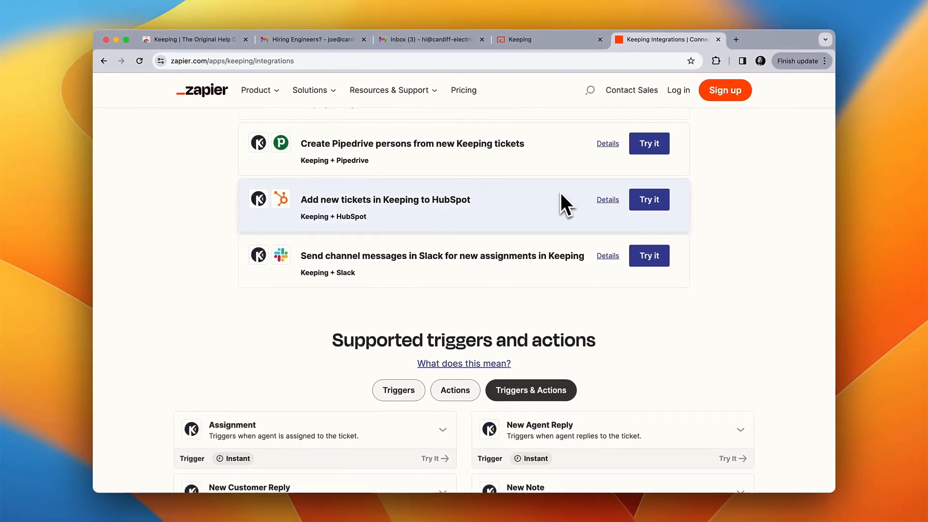
scroll("up", 3)
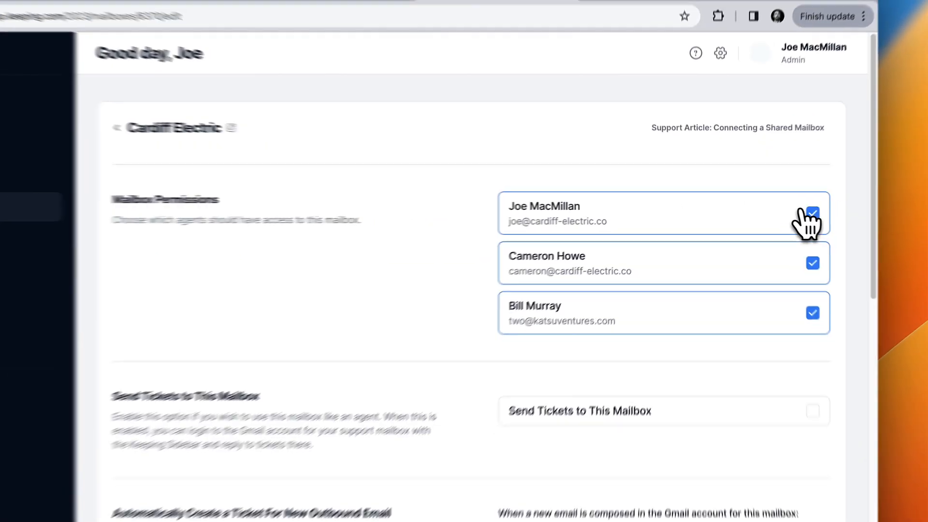
Step: Scroll the Cardiff Electric mailbox settings through Mailbox Permissions showing agent access
scroll("down", 3)
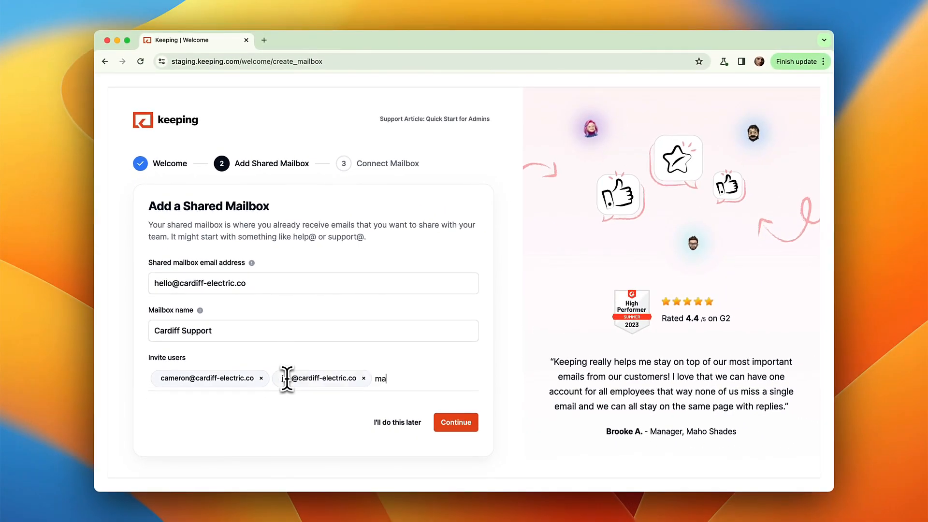
left_click(456, 421)
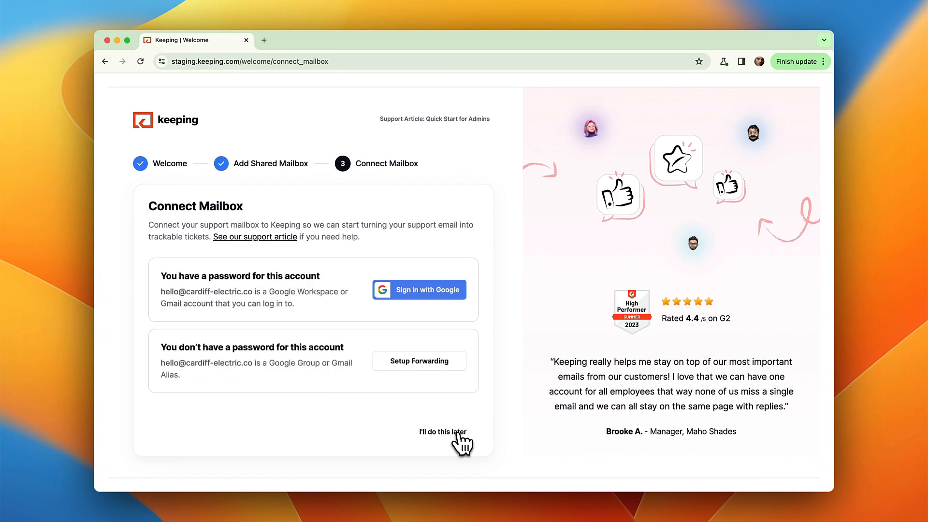
mouse_move(436, 314)
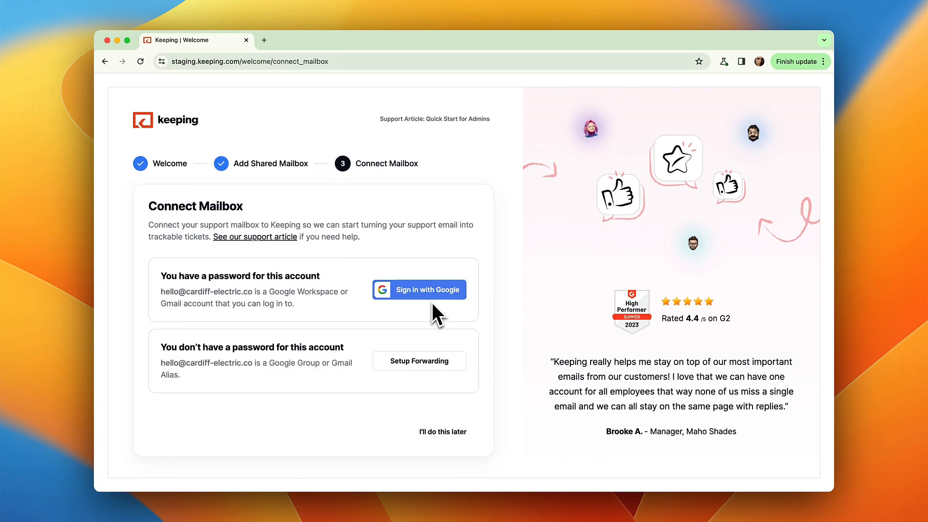
left_click(419, 290)
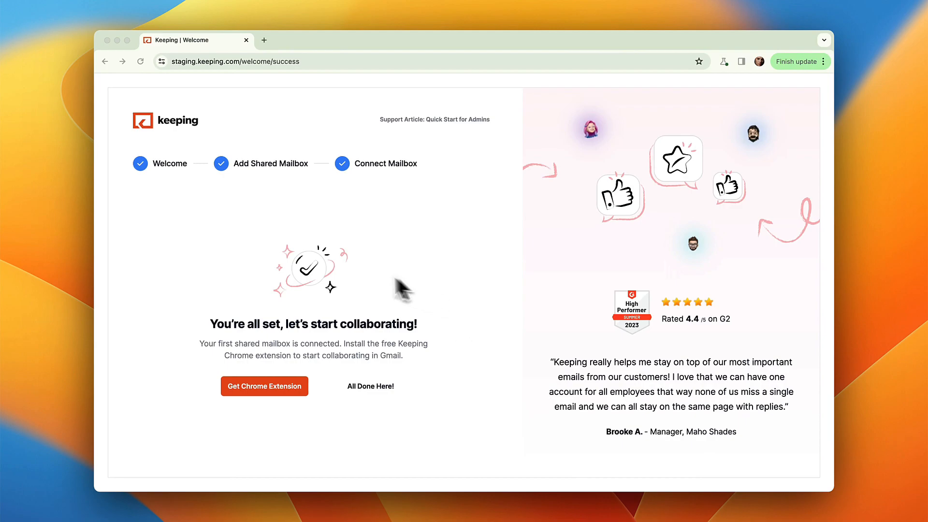